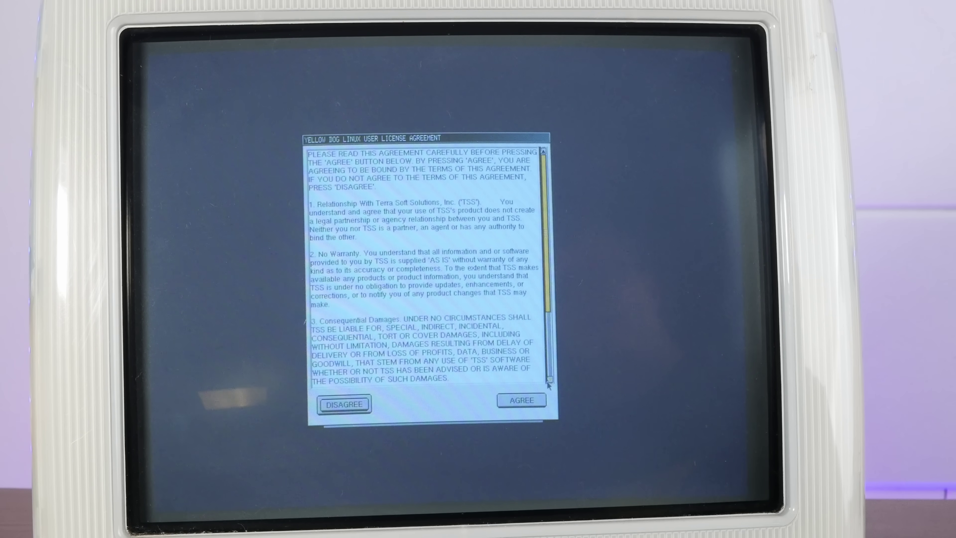
# Agree to the license agreement and proceed to partitioning the hda disk.
pyautogui.click(520, 400)
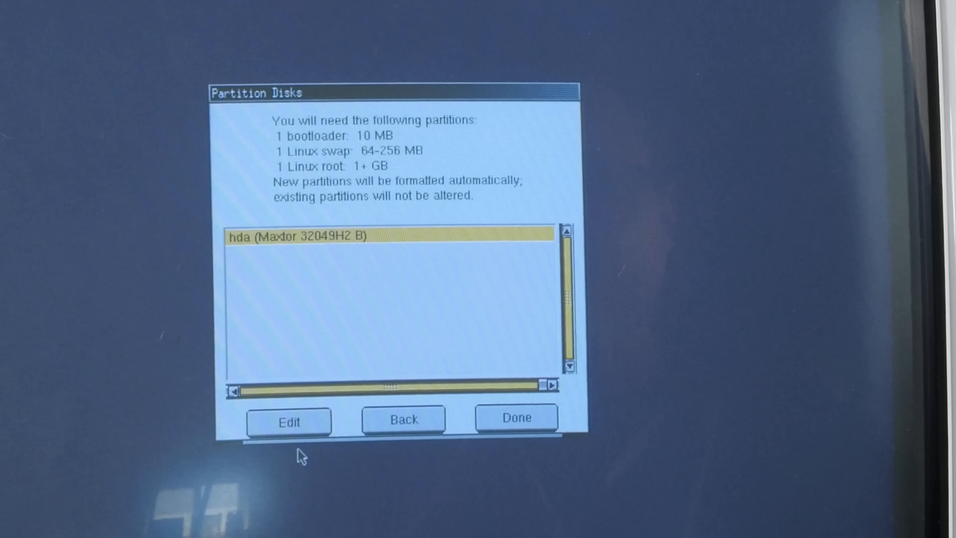
# Edit hda and add a 10 MB Boot Loader partition in the free space.
pyautogui.click(289, 422)
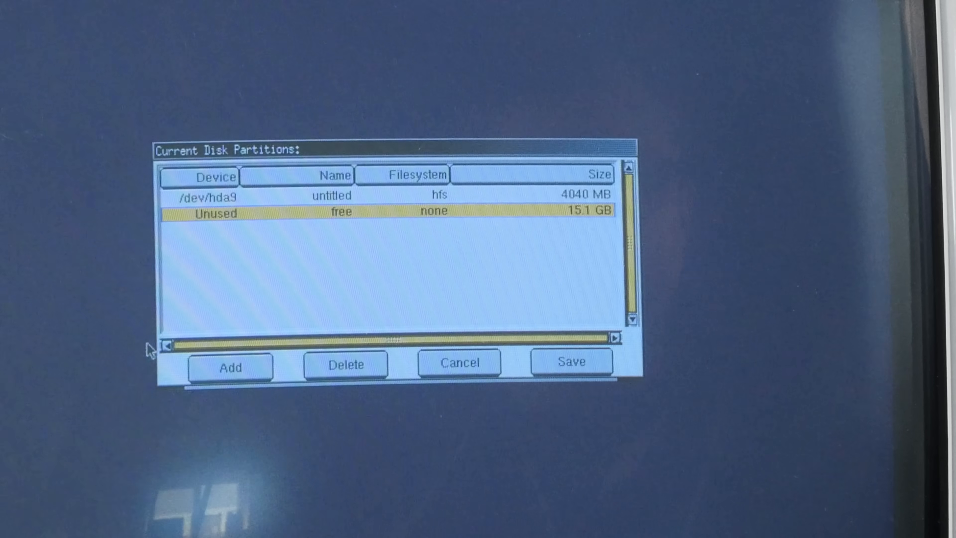
pyautogui.click(230, 367)
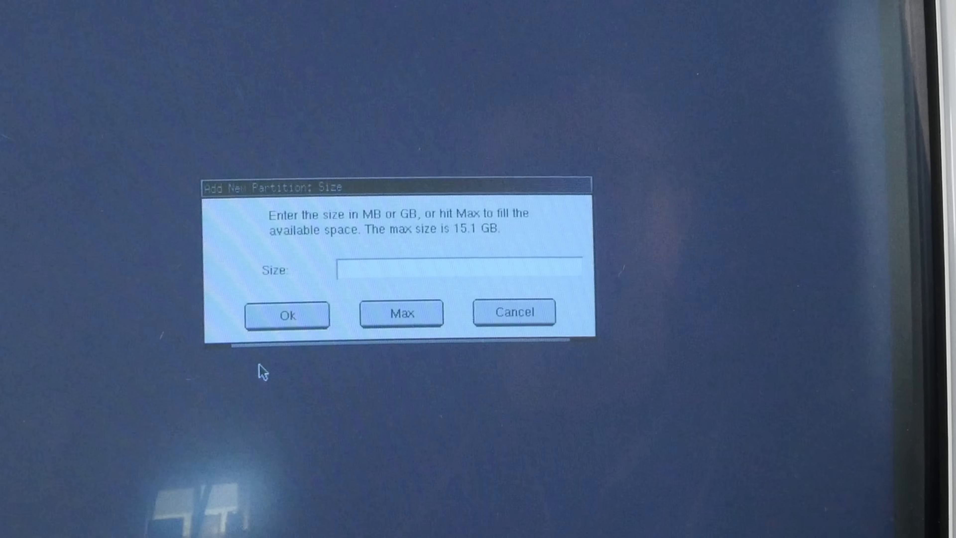
pyautogui.write('10M')
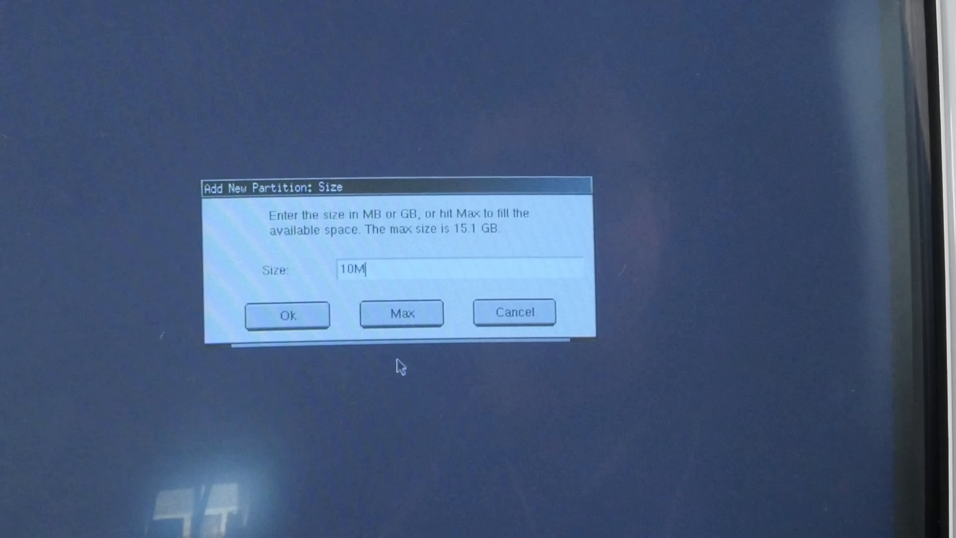
pyautogui.click(288, 315)
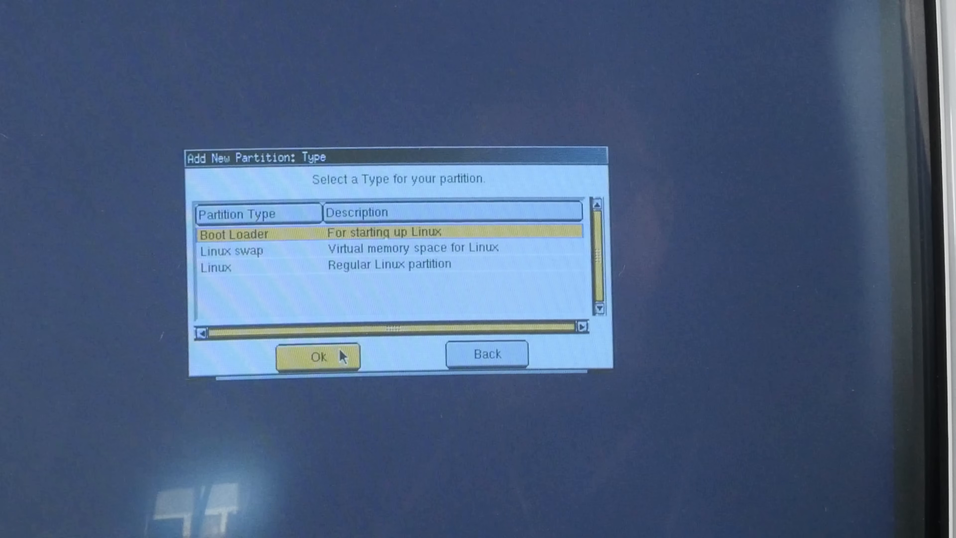
pyautogui.click(318, 357)
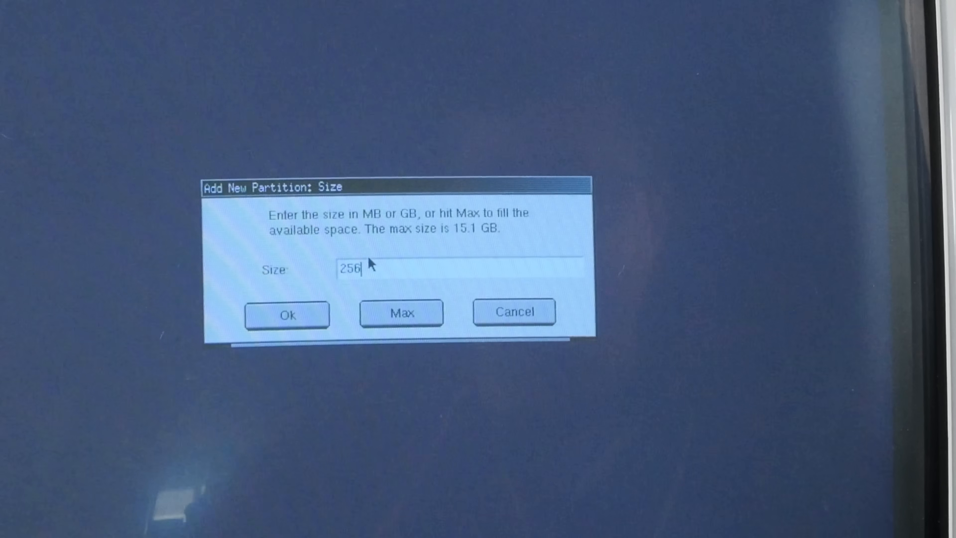
# Add a 256 MB Linux swap partition and the remaining 14.9 GB as Linux.
pyautogui.click(287, 315)
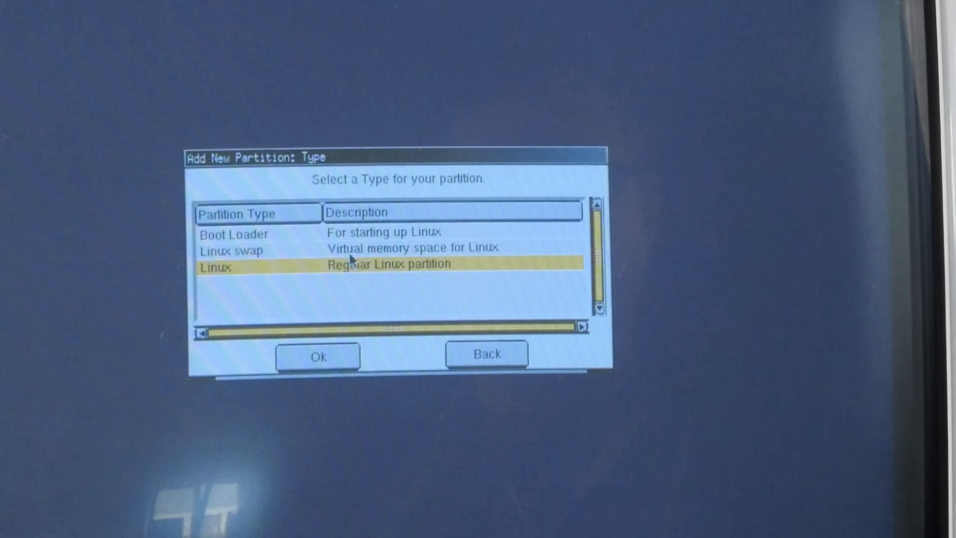
pyautogui.click(317, 356)
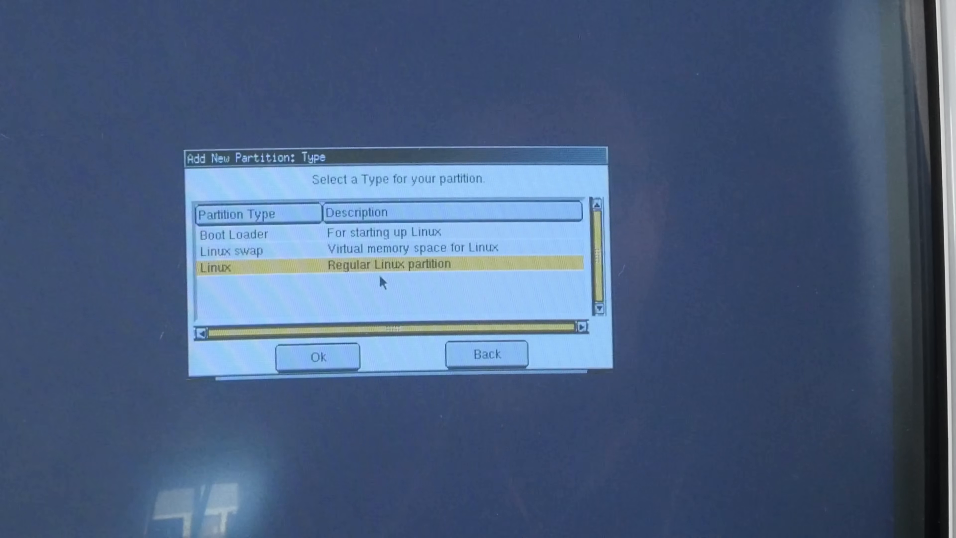
pyautogui.click(318, 356)
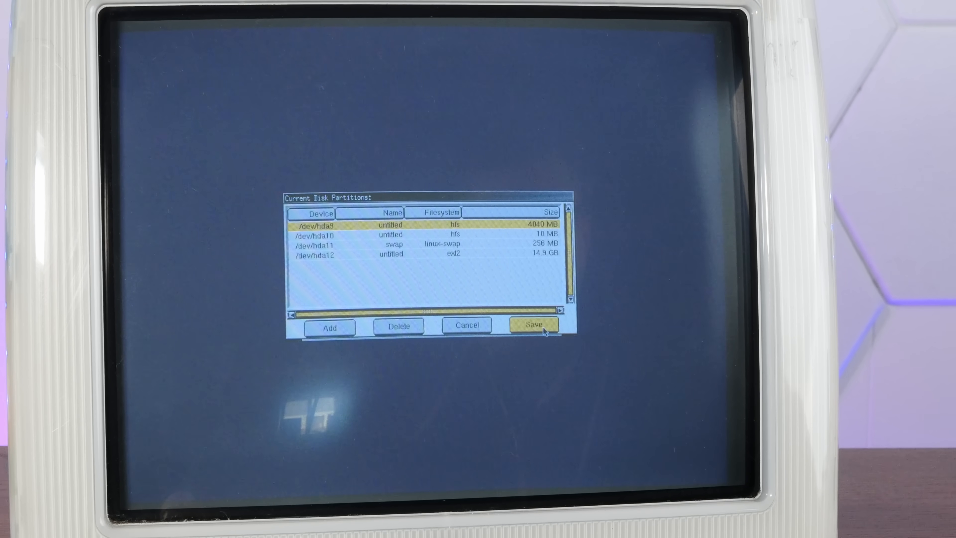
# Save the partition layout, confirm the root password and agree to install ybin.
pyautogui.click(533, 324)
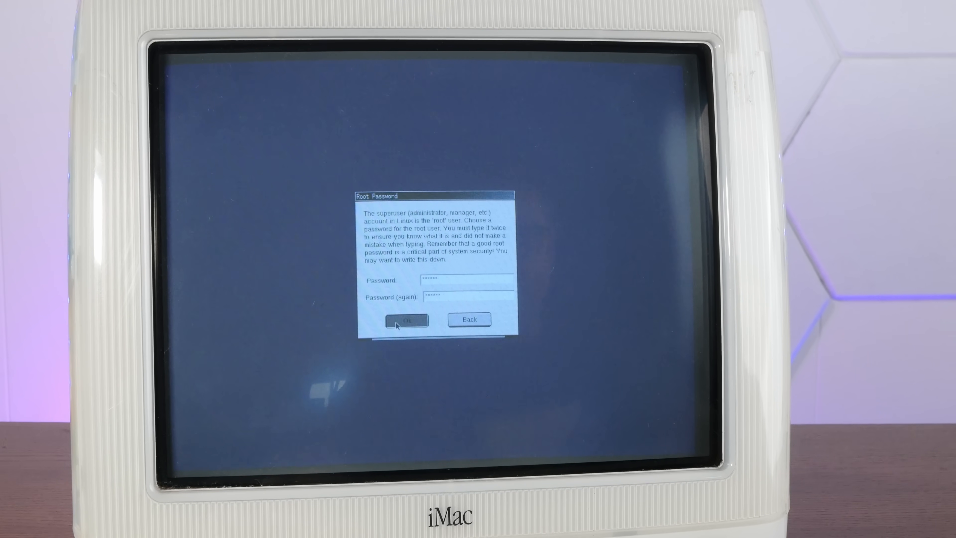
pyautogui.click(406, 320)
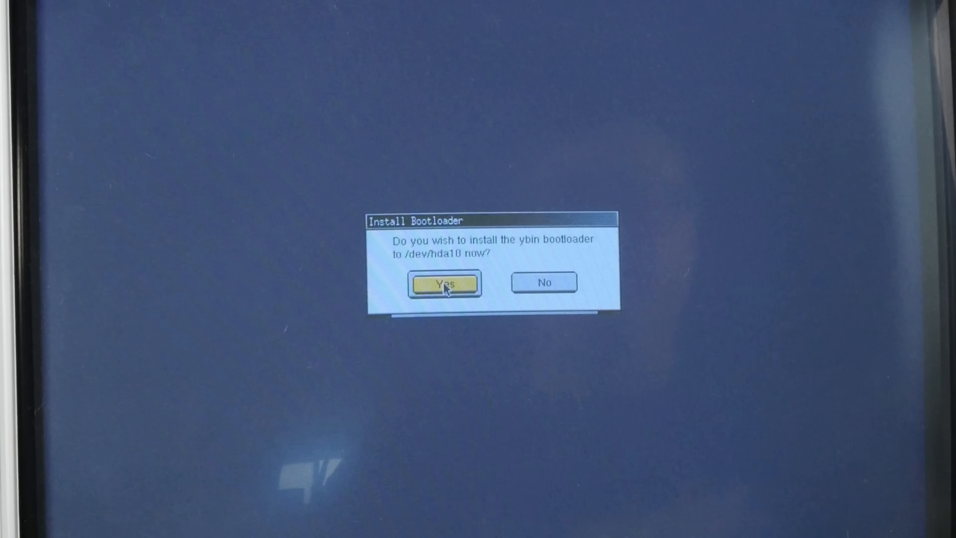
pyautogui.click(444, 284)
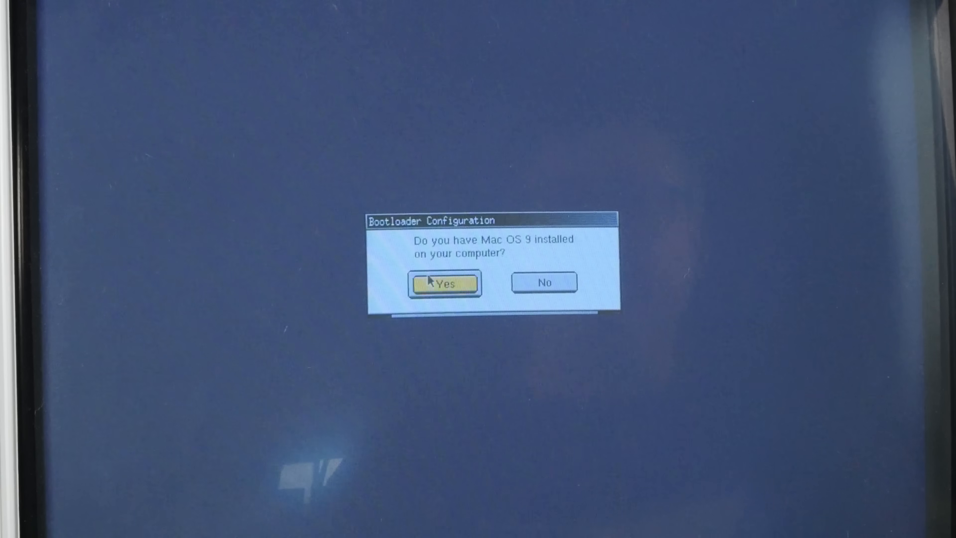
# Configure dual-boot with Mac OS 9 on /dev/hda9 and make Linux the default.
pyautogui.click(444, 282)
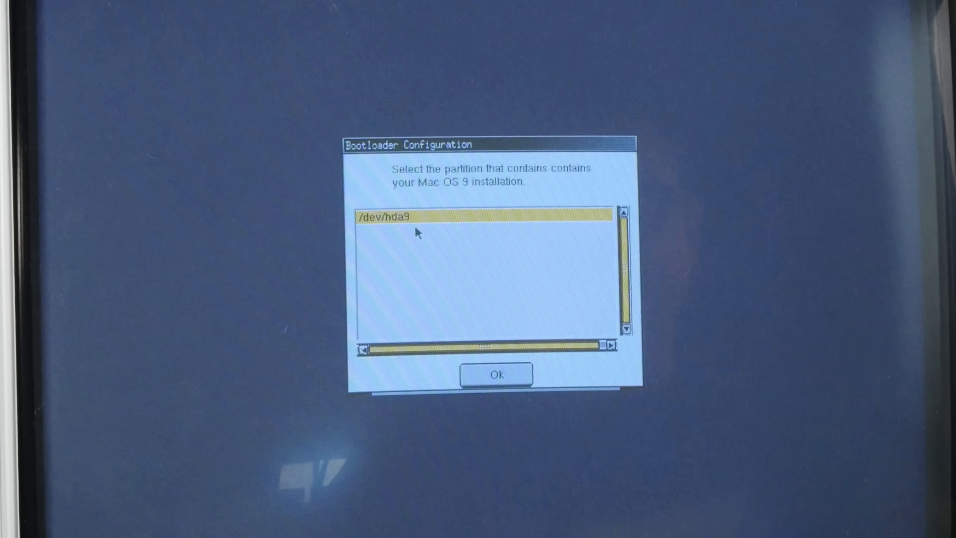
pyautogui.click(496, 374)
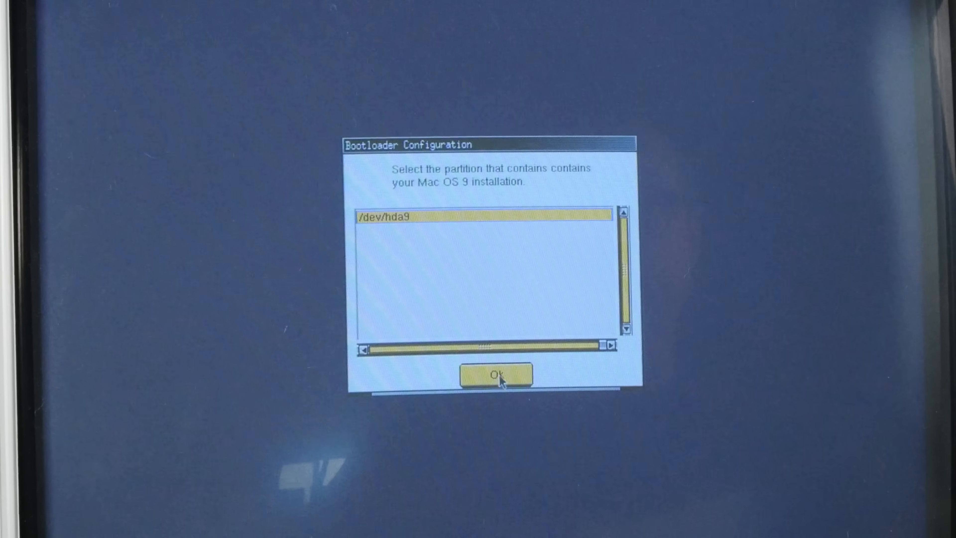
pyautogui.click(495, 374)
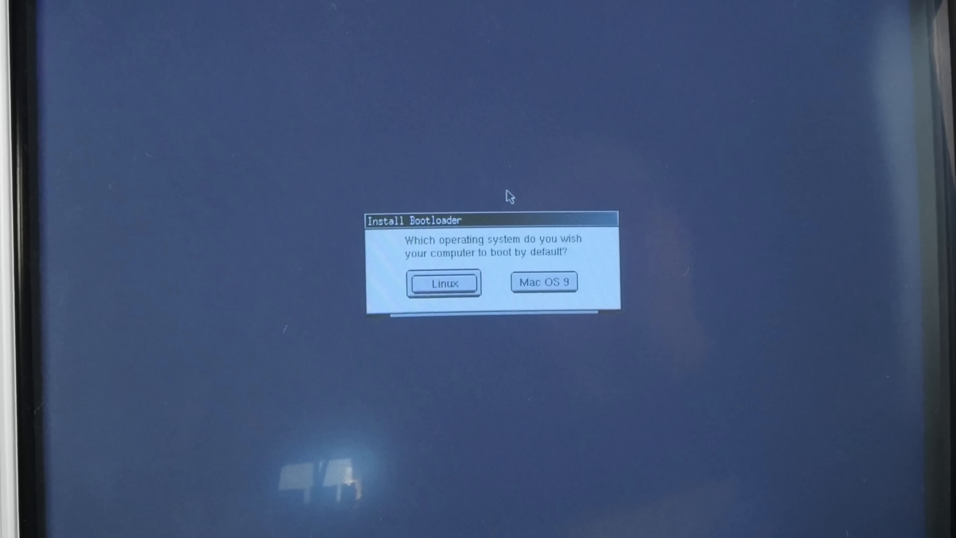
pyautogui.moveTo(412, 331)
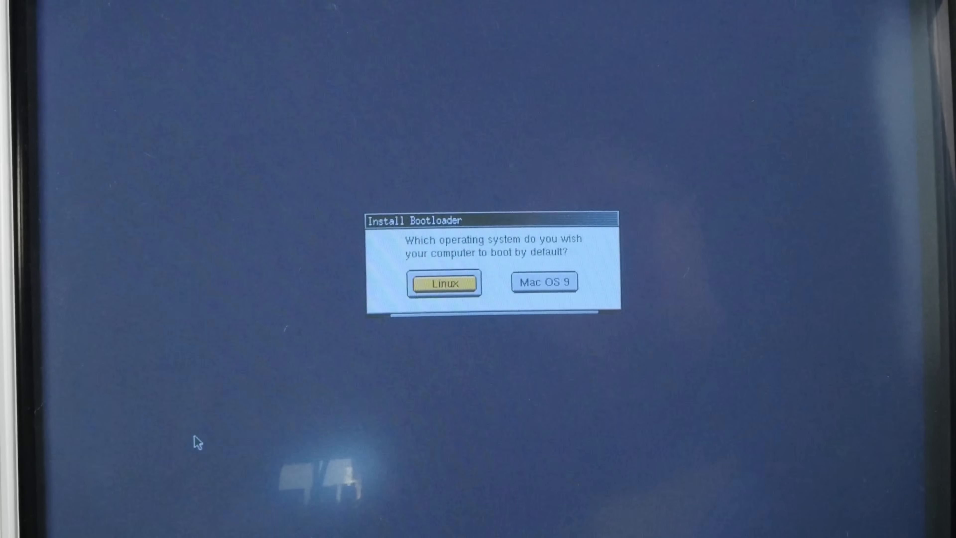
pyautogui.click(443, 283)
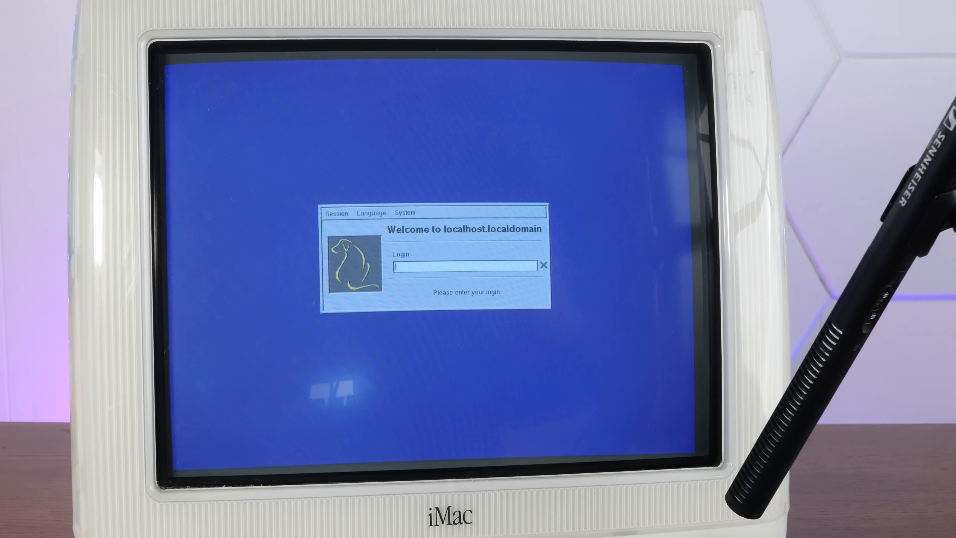
# Log into KDE and advance the Desktop Settings Wizard past its introduction.
pyautogui.press('Return')
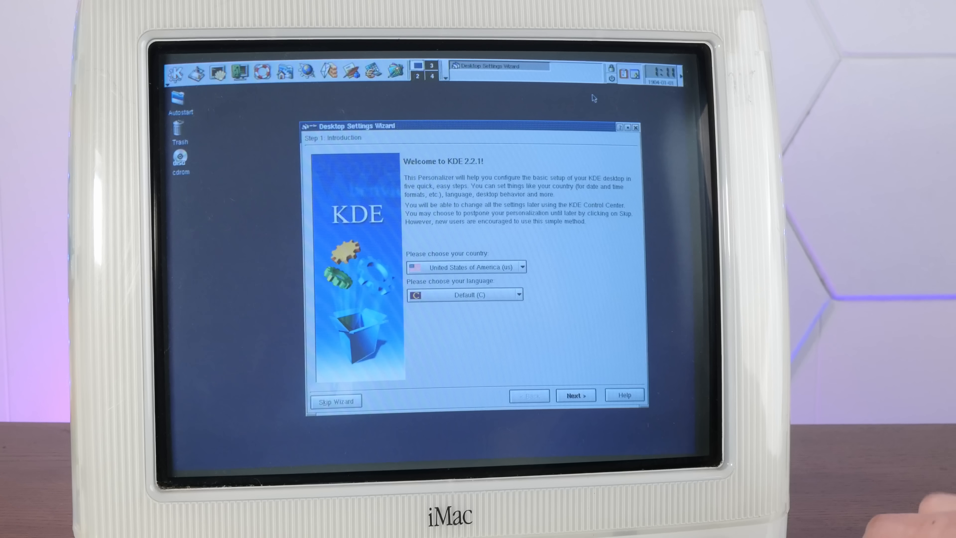
pyautogui.moveTo(640, 267)
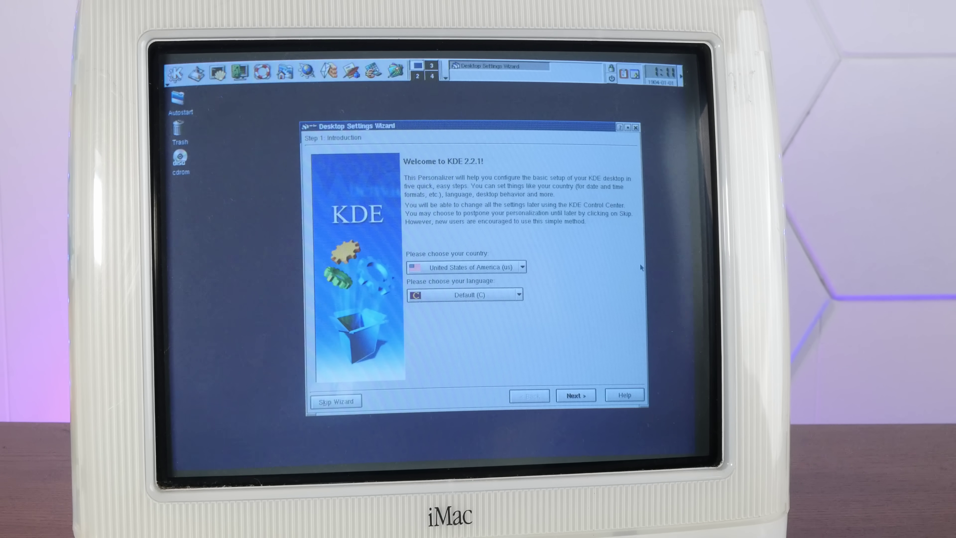
pyautogui.click(574, 395)
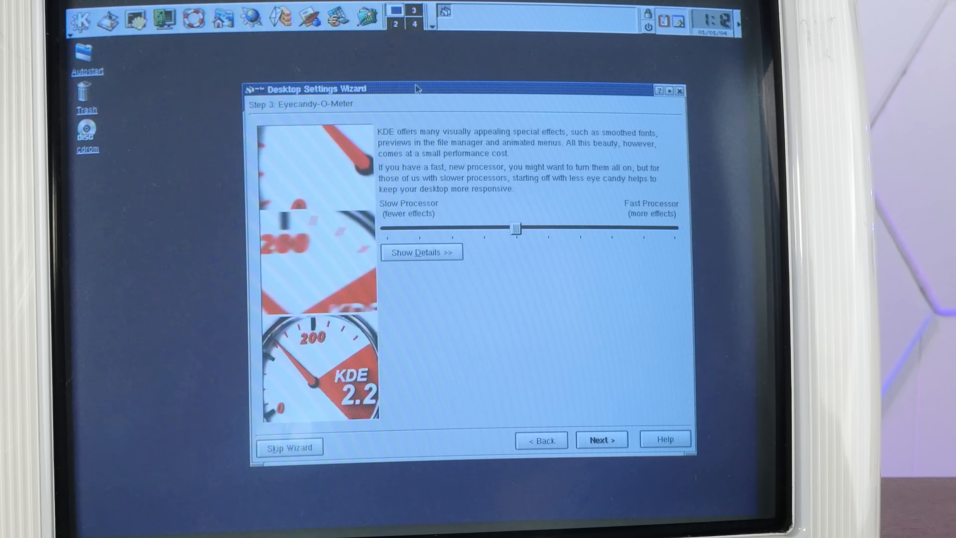
pyautogui.moveTo(503, 134)
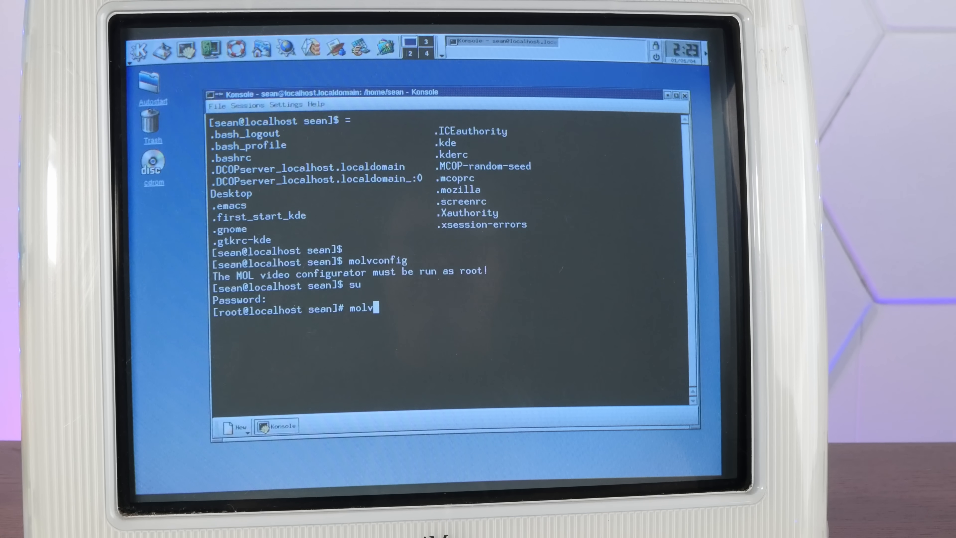
# Run molvconfig as root and page through the /etc/molrc configuration.
pyautogui.write('config')
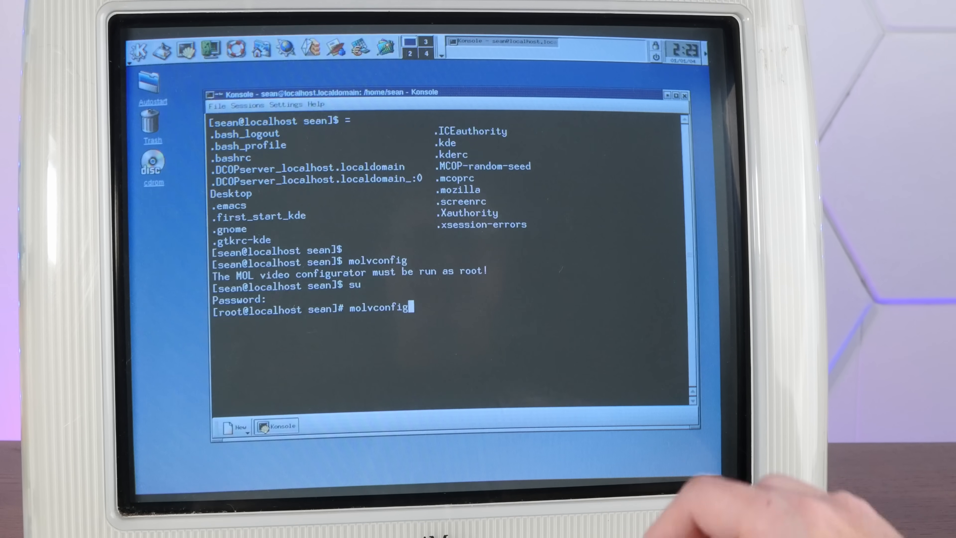
pyautogui.press('Return')
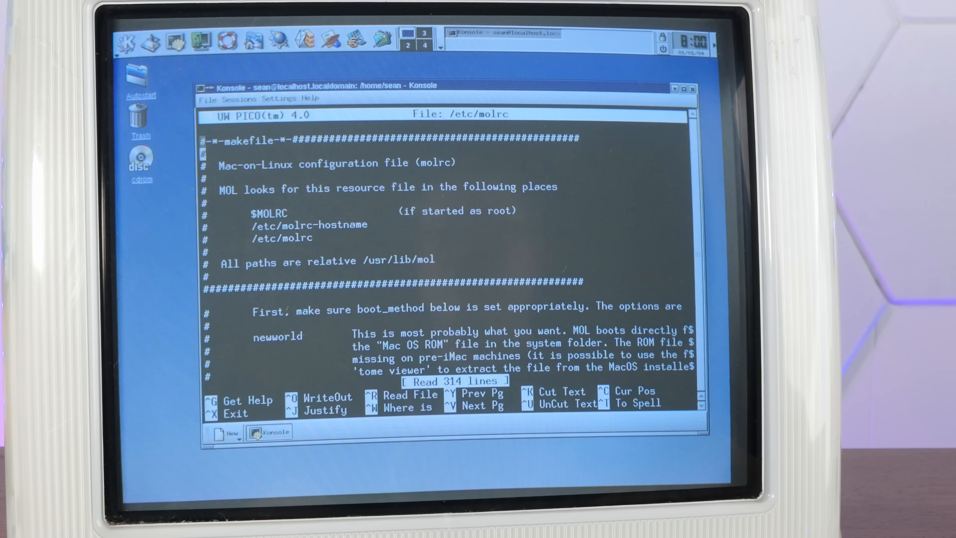
pyautogui.scroll(-3)
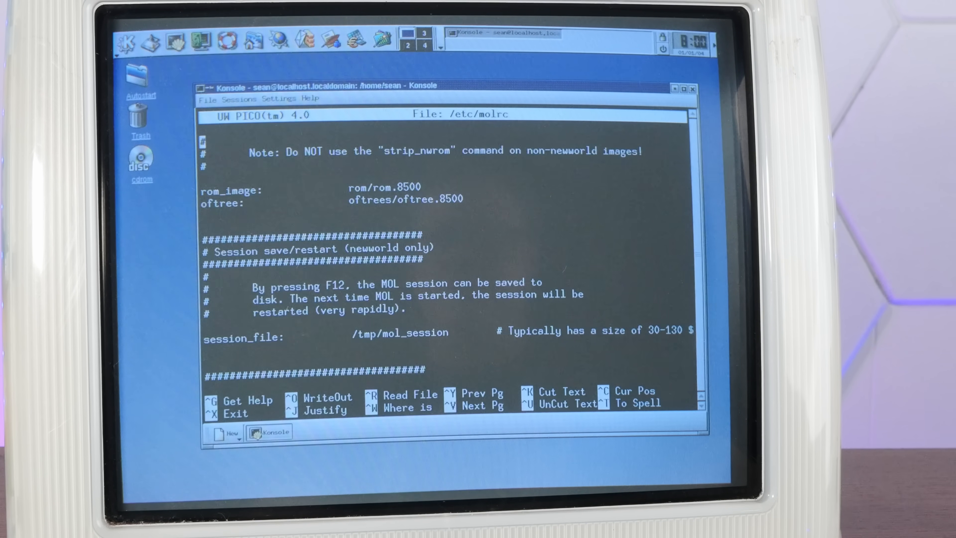
pyautogui.scroll(-3)
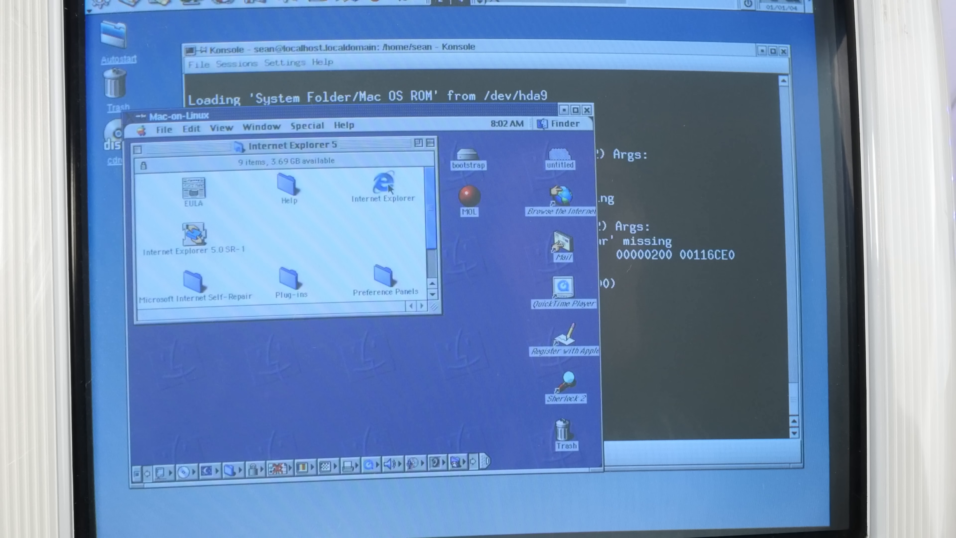
# Launch Internet Explorer in the Mac session, then shut down Mac OS via Special.
pyautogui.doubleClick(384, 181)
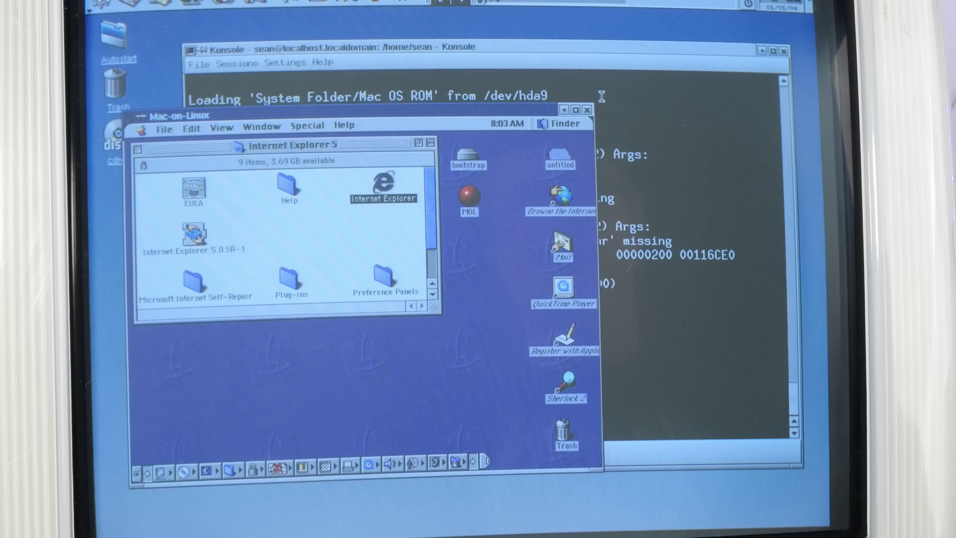
pyautogui.scroll(-3)
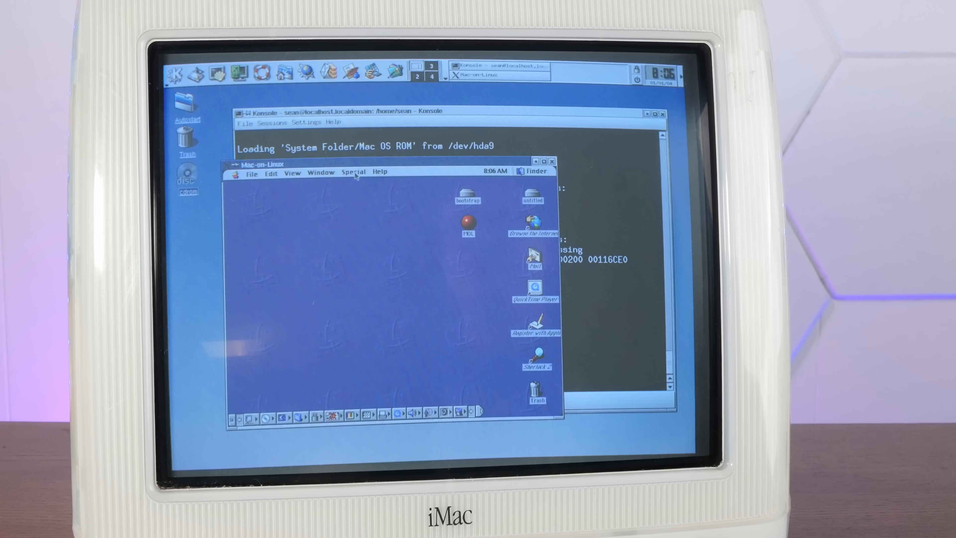
pyautogui.click(353, 171)
pyautogui.write('re')
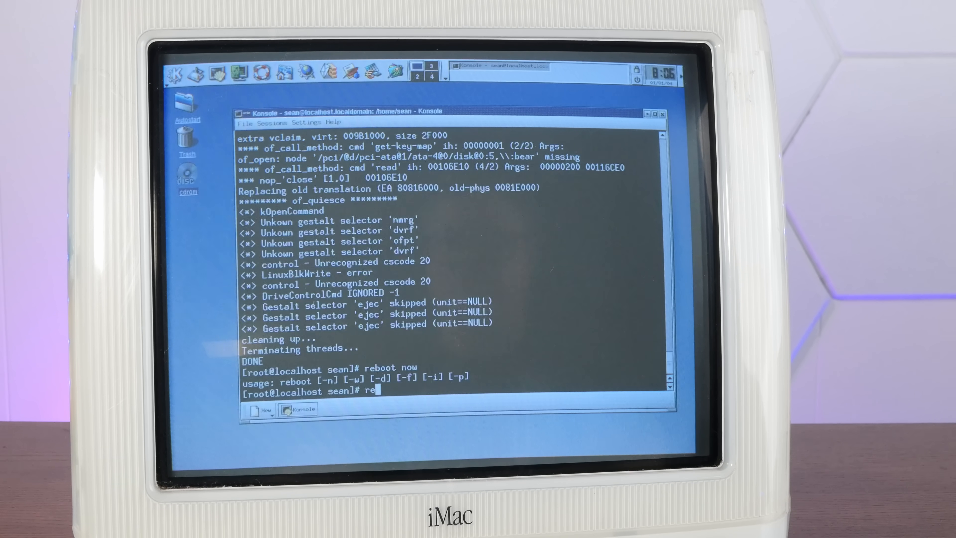
# Reboot into Mac OS 9 and install Wolfenstein 3D 1.0.2.
pyautogui.press('Return')
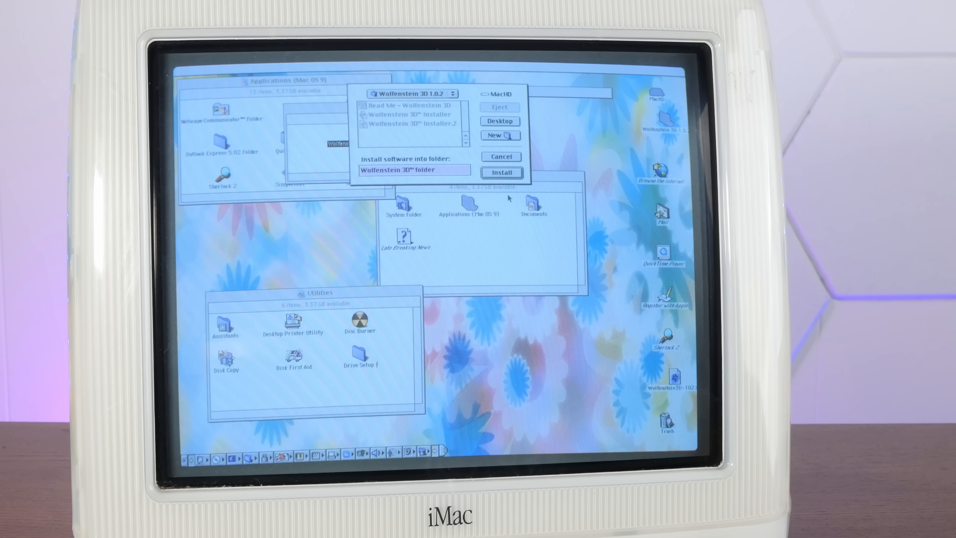
pyautogui.click(501, 172)
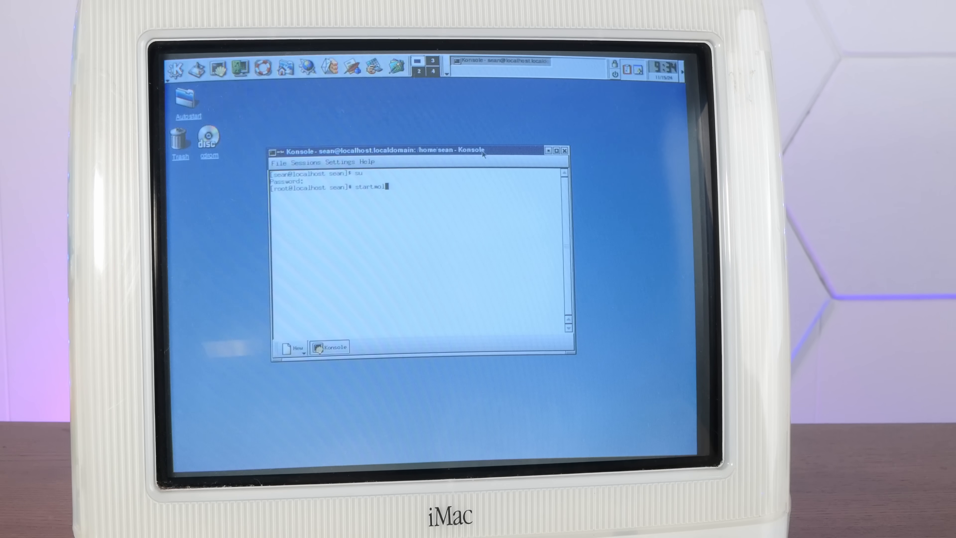
# Start Mac-on-Linux as root and open the Wolfenstein 3D 1.0.2 folder to launch the game.
pyautogui.press('Return')
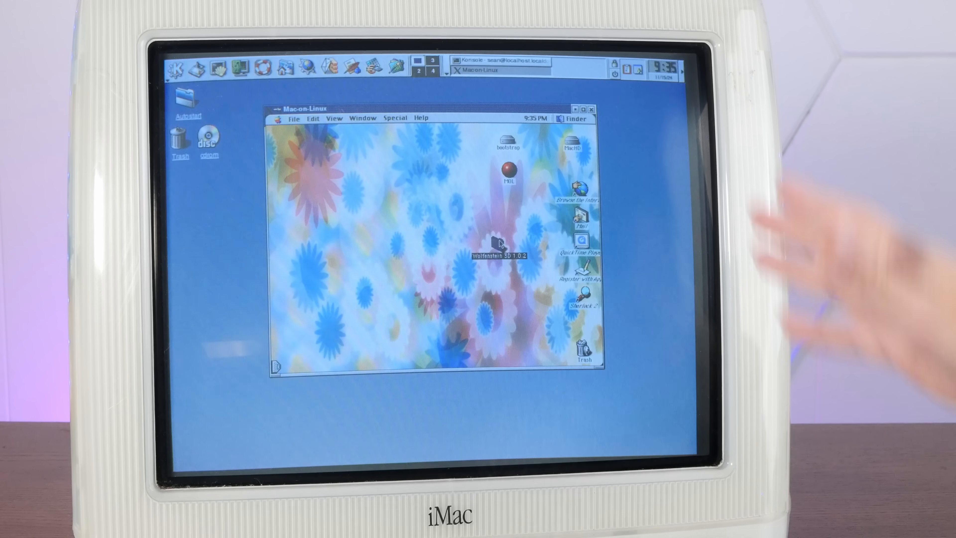
pyautogui.doubleClick(499, 244)
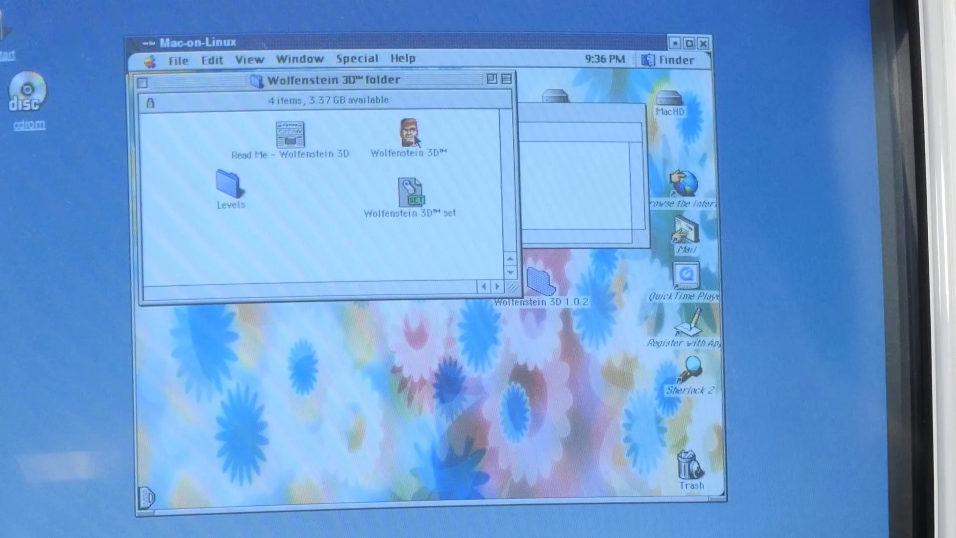
pyautogui.click(409, 133)
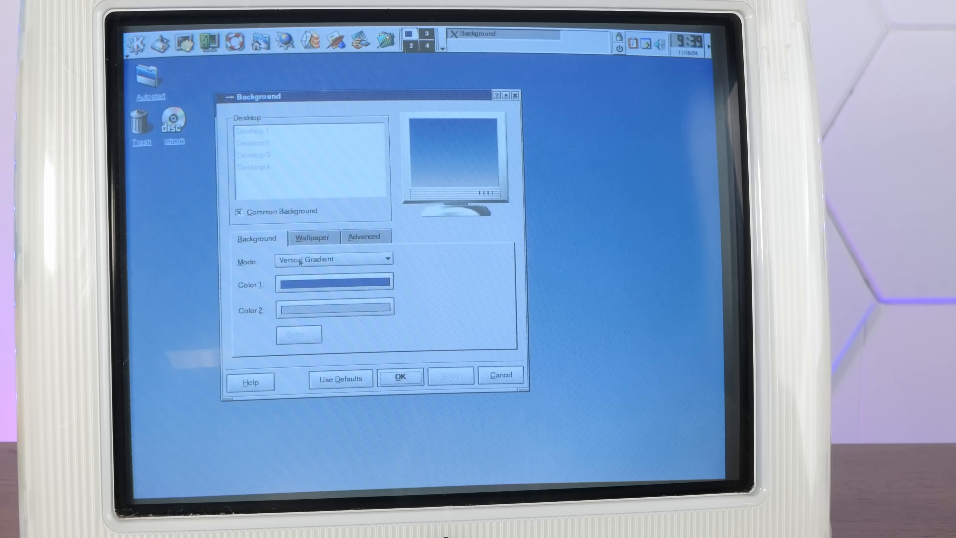
# Set a blue desktop background mode and drag the cdrom icon below Trash.
pyautogui.click(312, 237)
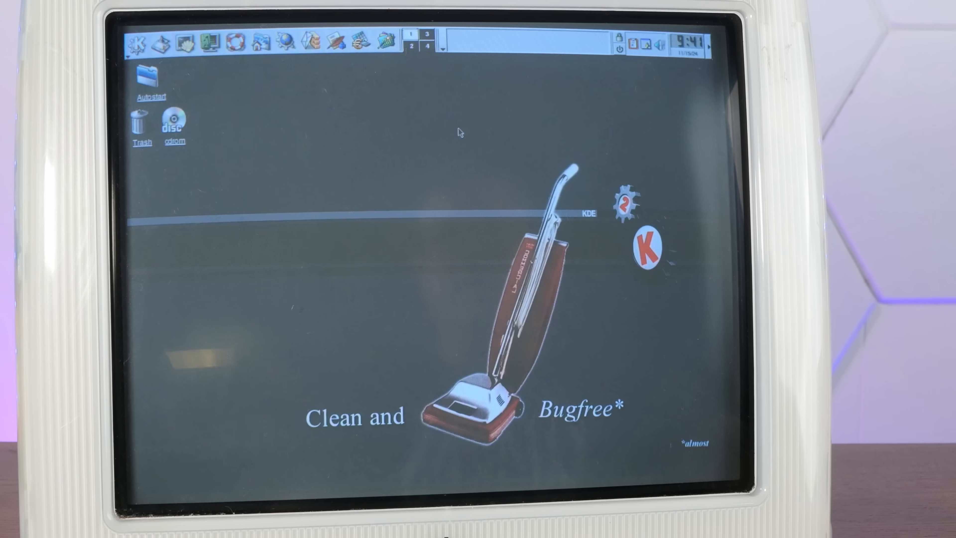
pyautogui.moveTo(407, 191)
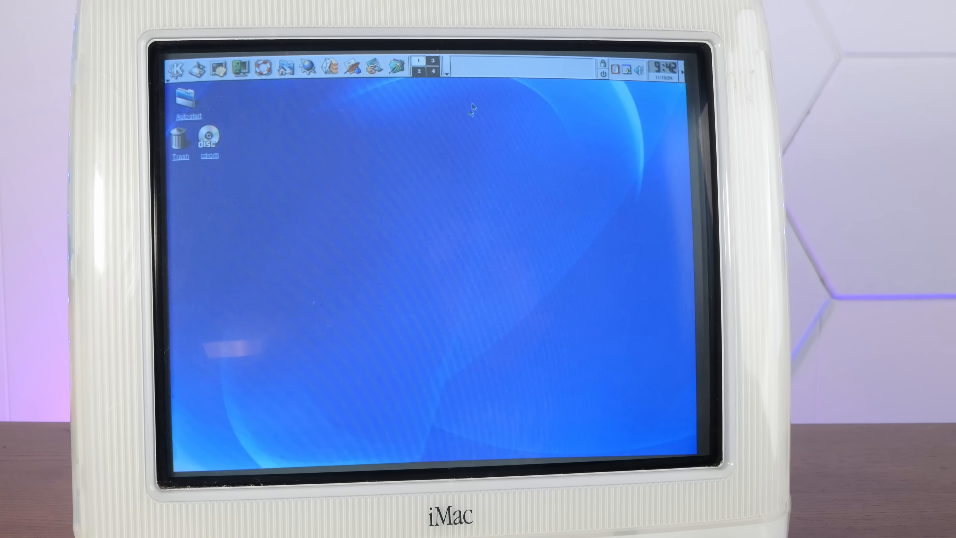
pyautogui.moveTo(208, 138); pyautogui.dragTo(191, 190)
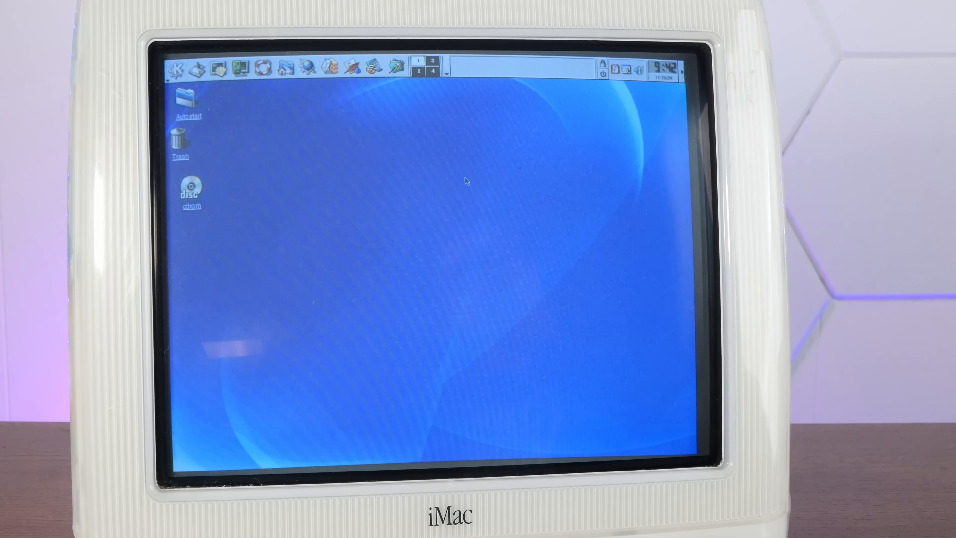